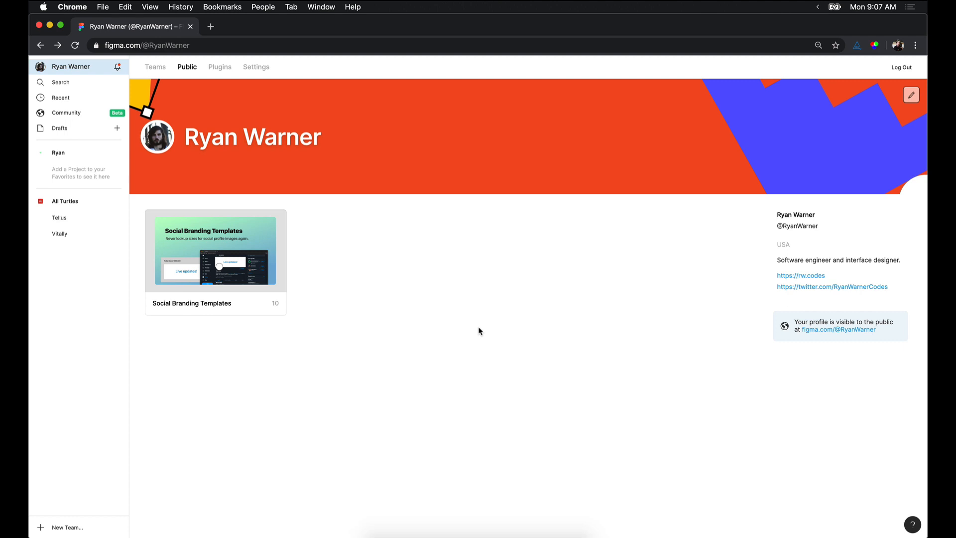
mouse_move(313, 262)
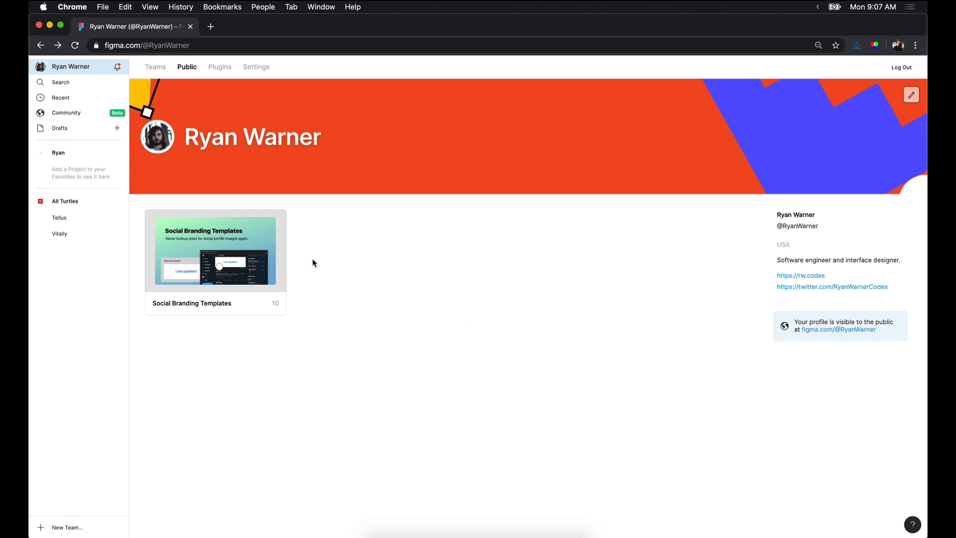
Step: Open the Social Branding Templates card from the public profile and start duplicating it
left_click(215, 250)
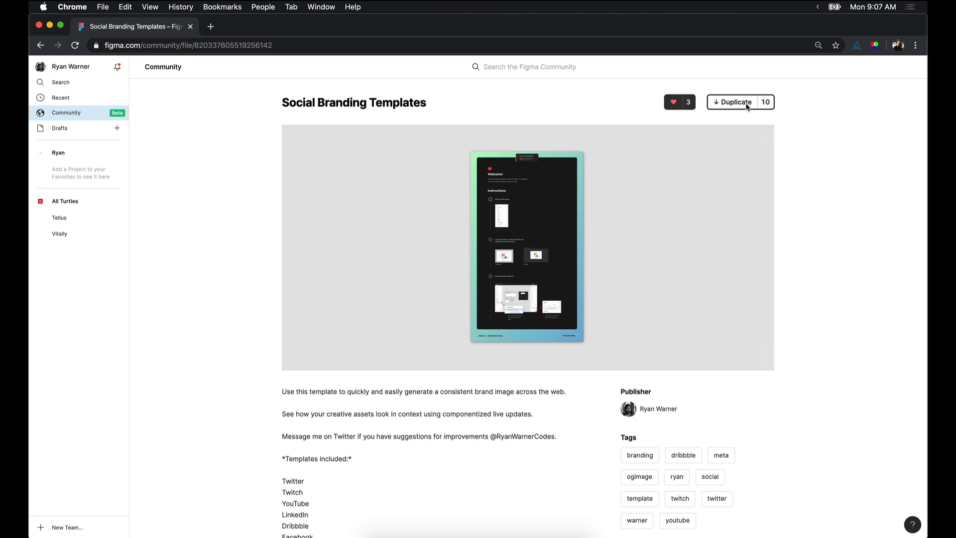
left_click(735, 101)
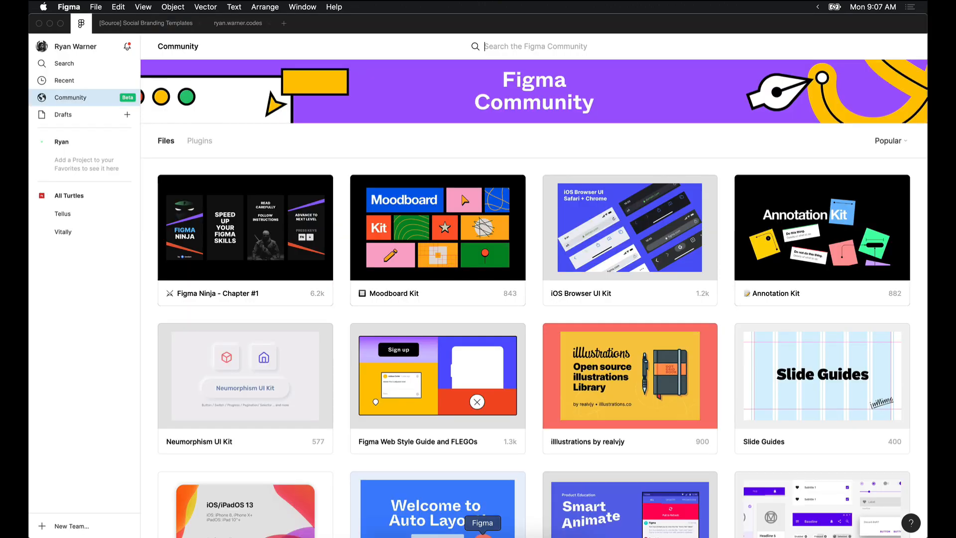
type("rya")
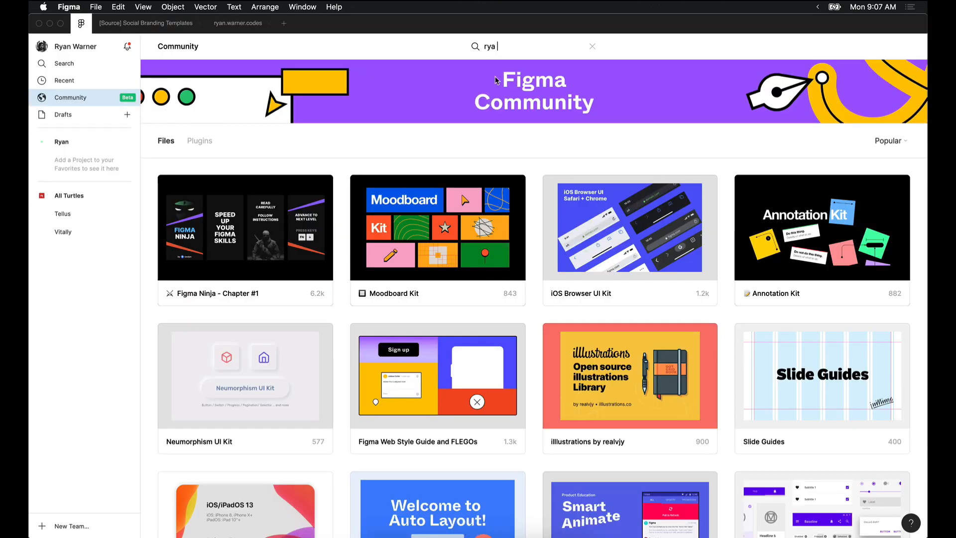
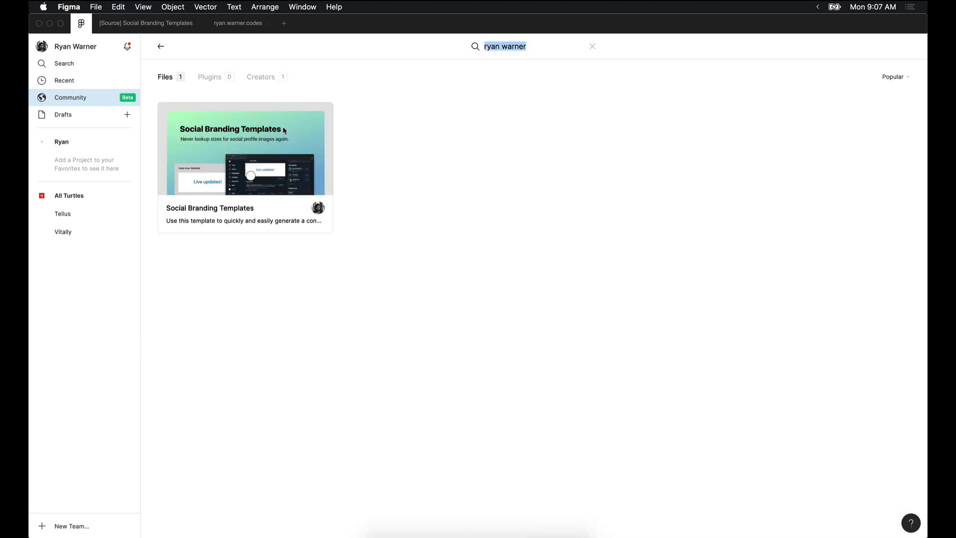
left_click(245, 152)
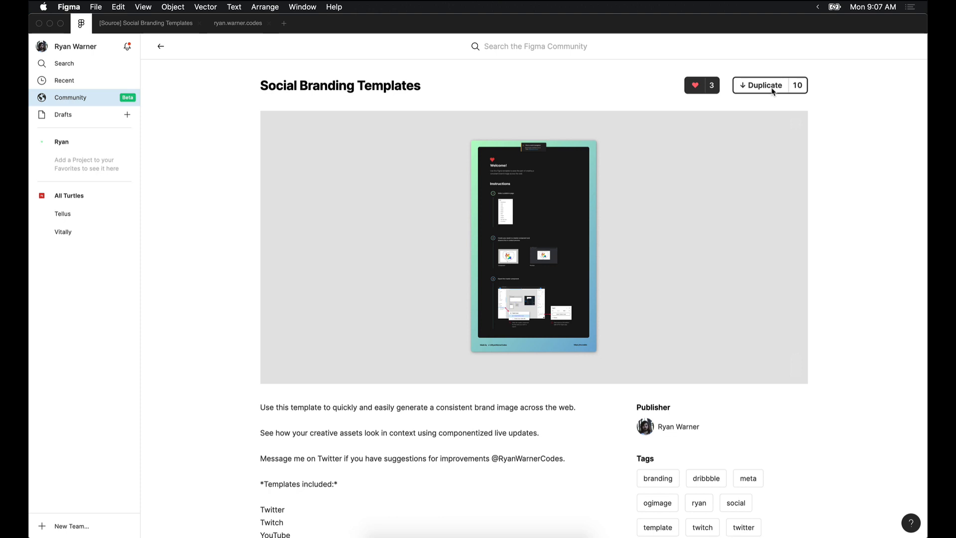
left_click(760, 85)
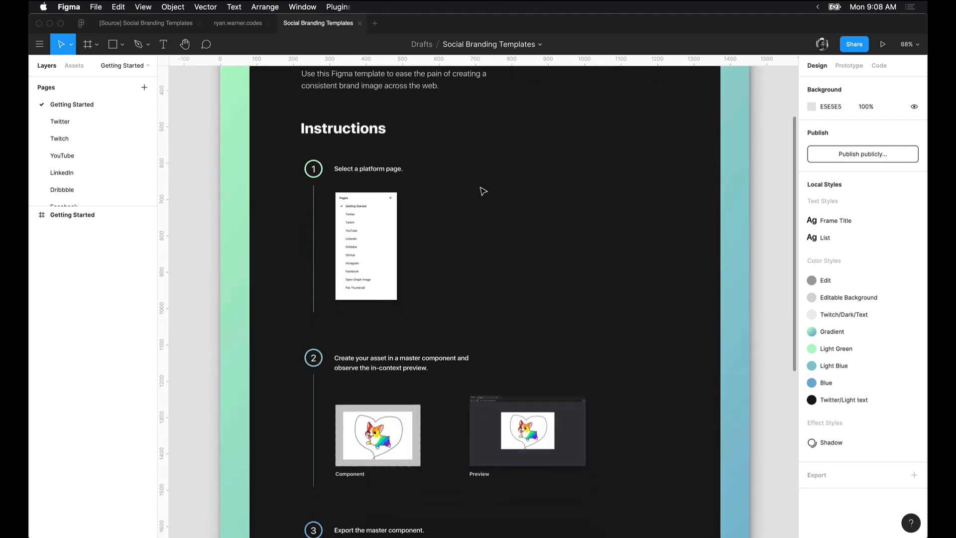
Step: Read through the Getting Started instructions and move to the file's Twitter page
scroll("down", 3)
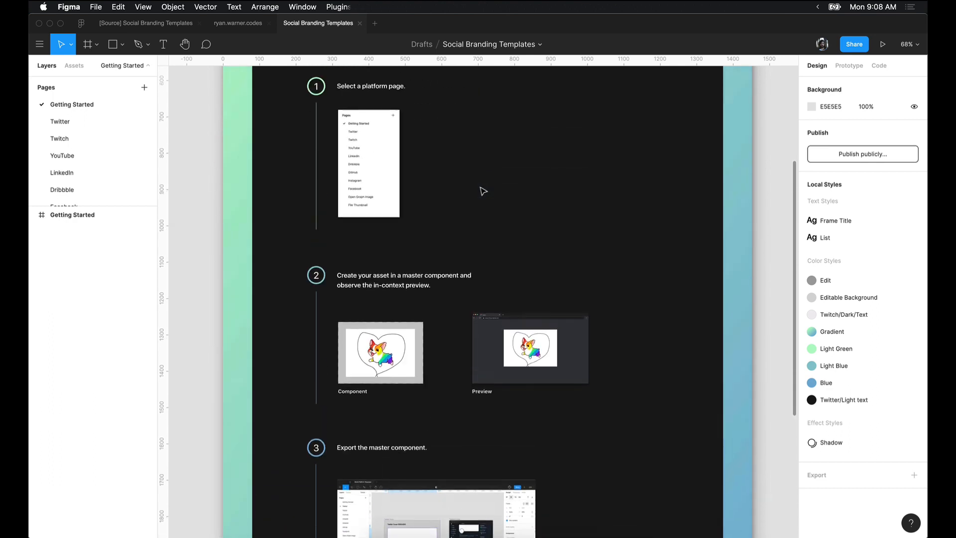
scroll("down", 3)
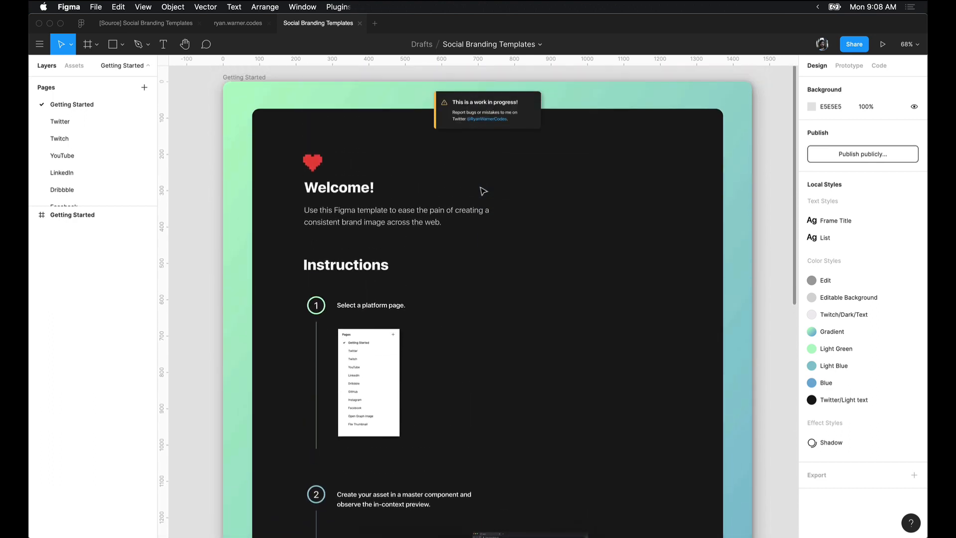
left_click(59, 121)
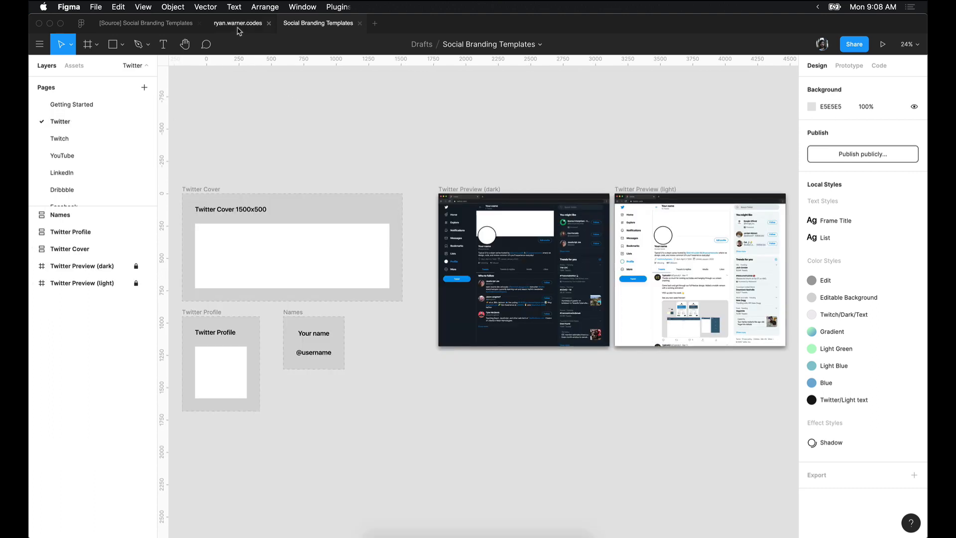
Step: Switch to the source file to copy the pixel-heart banner and portrait for the Twitter Cover and Profile
left_click(237, 22)
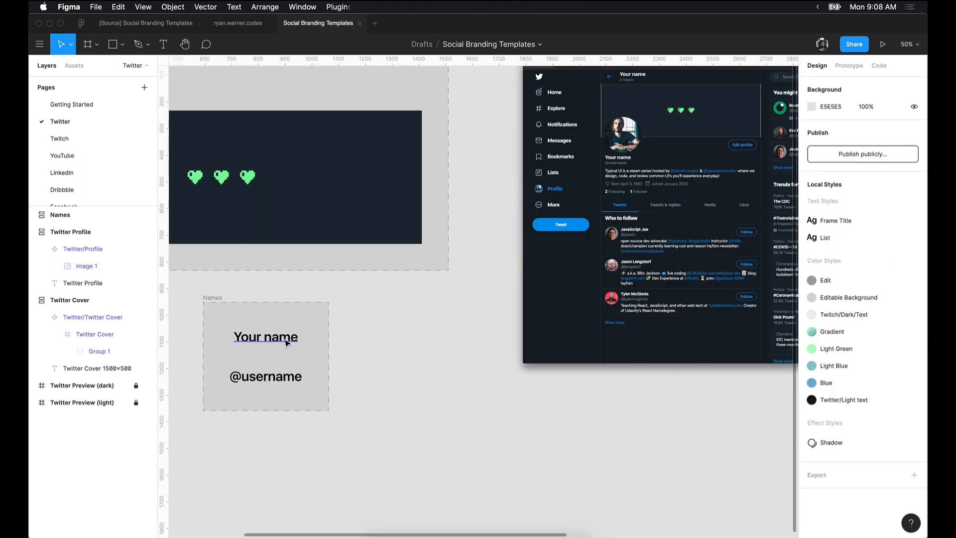
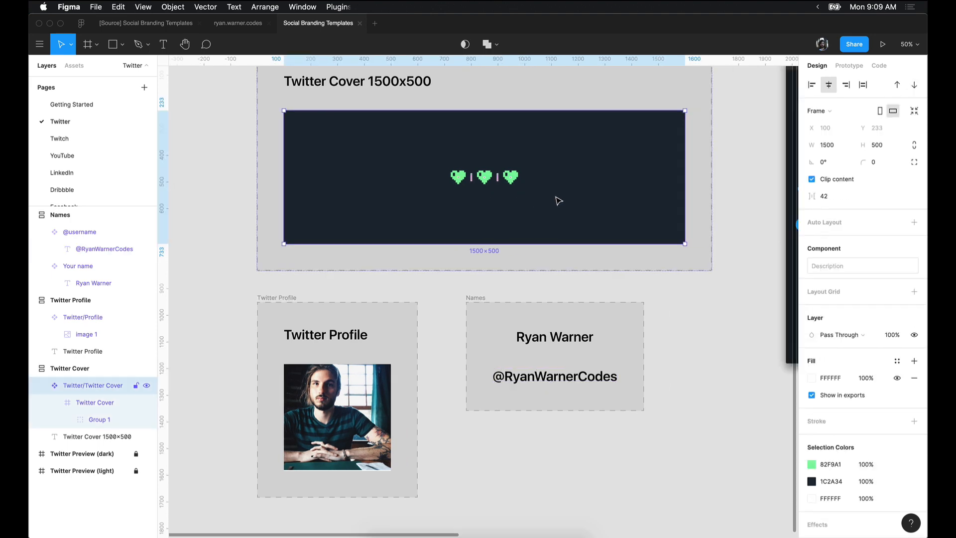
scroll("right", 3)
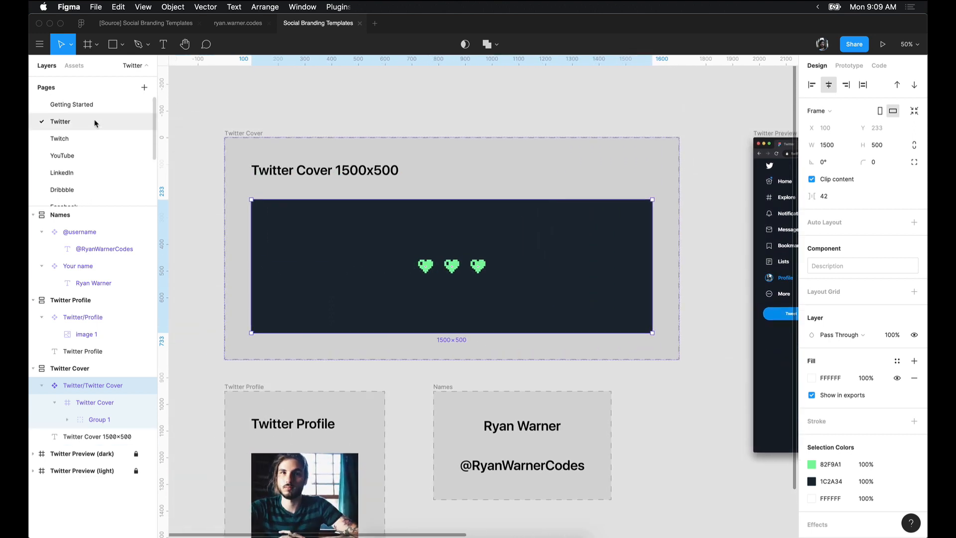
Step: Switch to the Twitch page and review Emote 1's preset 28, 56 and 112 px PNG exports
left_click(59, 138)
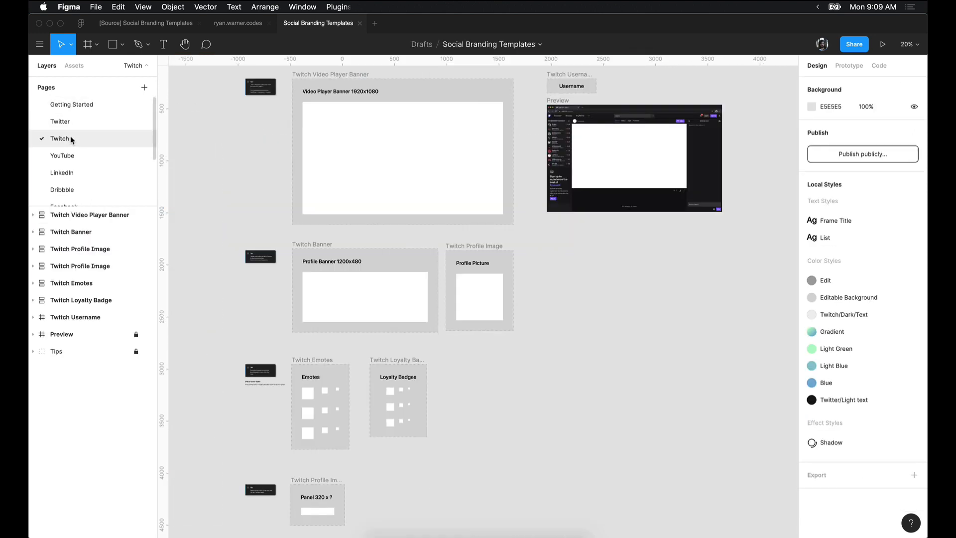
left_click(364, 297)
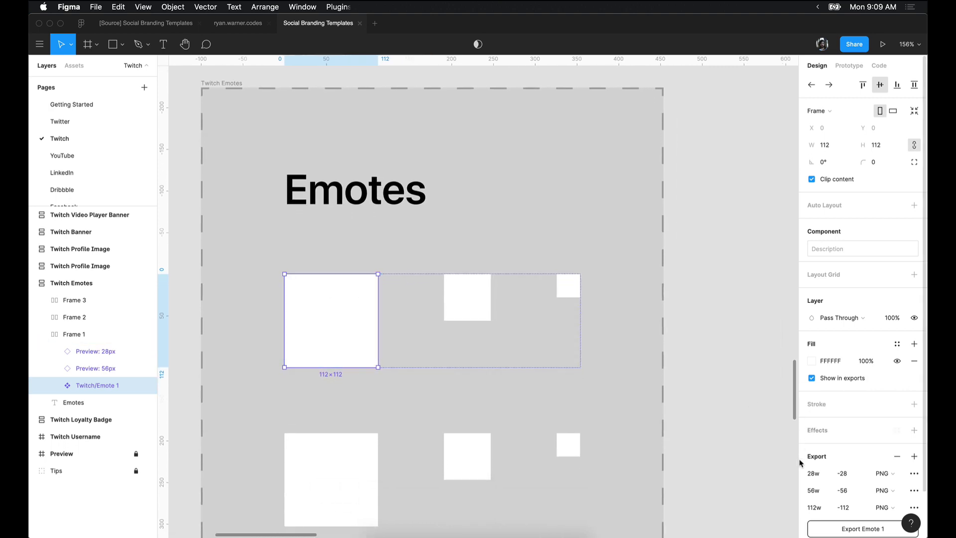
mouse_move(858, 529)
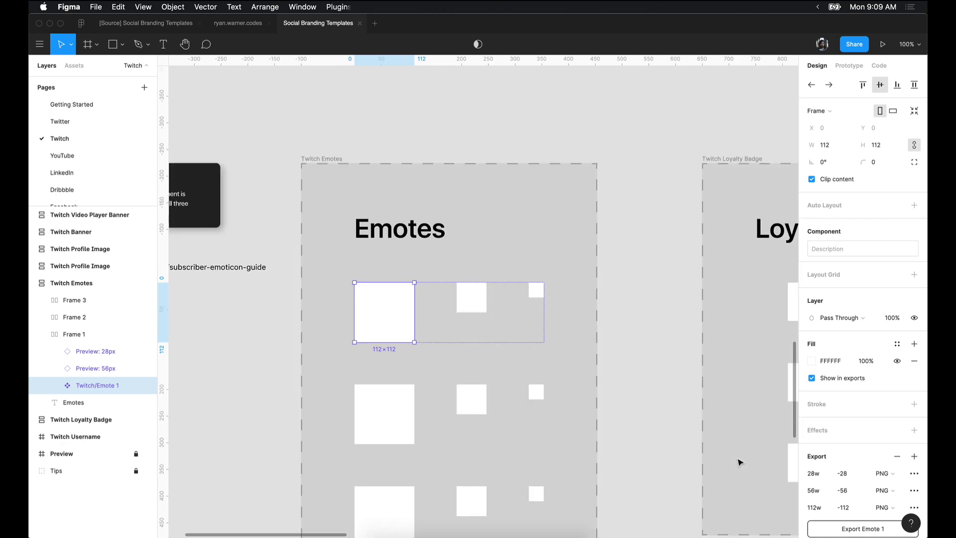
scroll("down", 3)
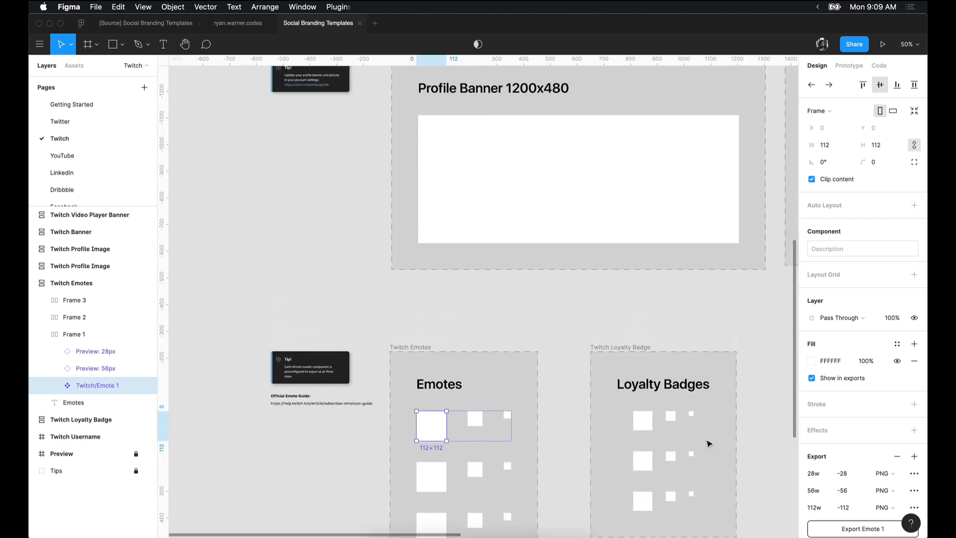